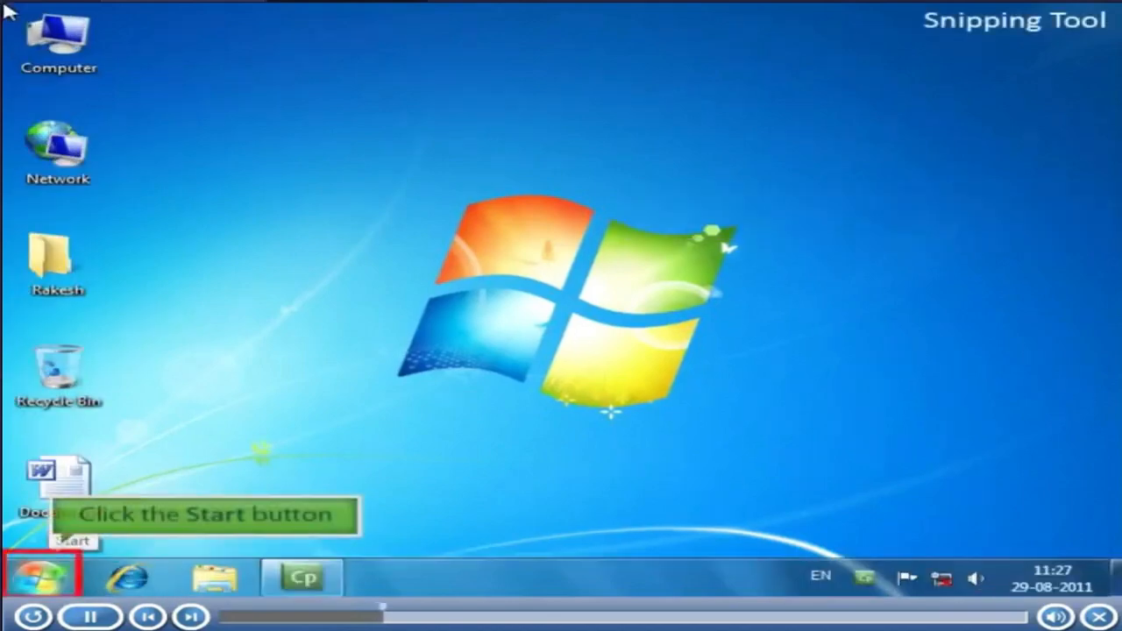
pyautogui.moveTo(51, 406)
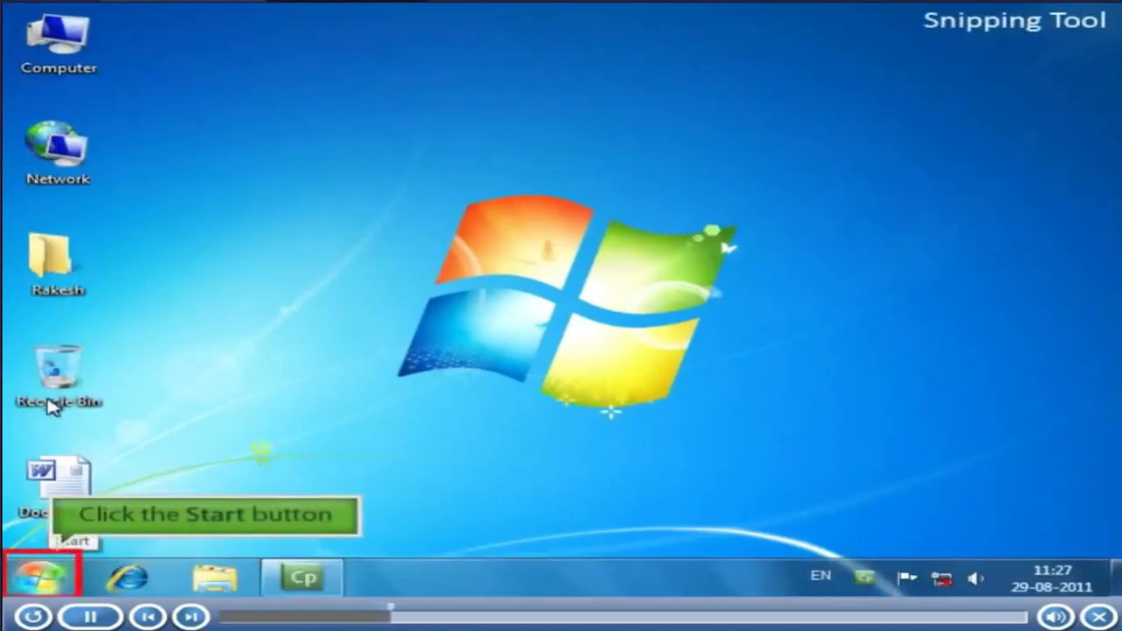
# Bring up the Start menu listing Snipping Tool among the programs
pyautogui.click(38, 577)
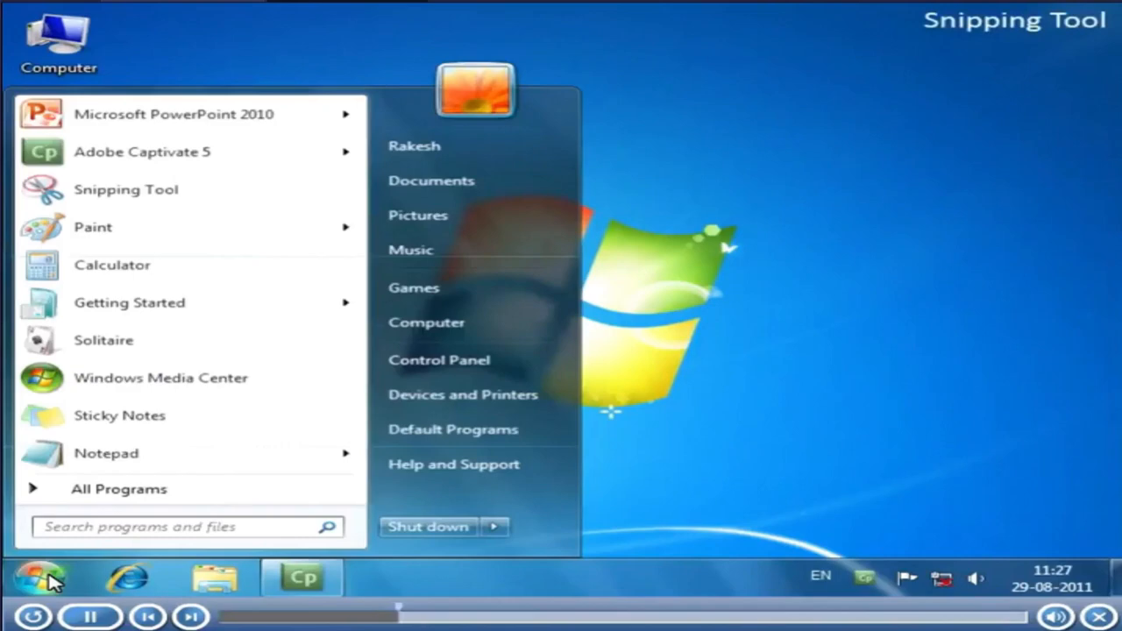
pyautogui.moveTo(126, 189)
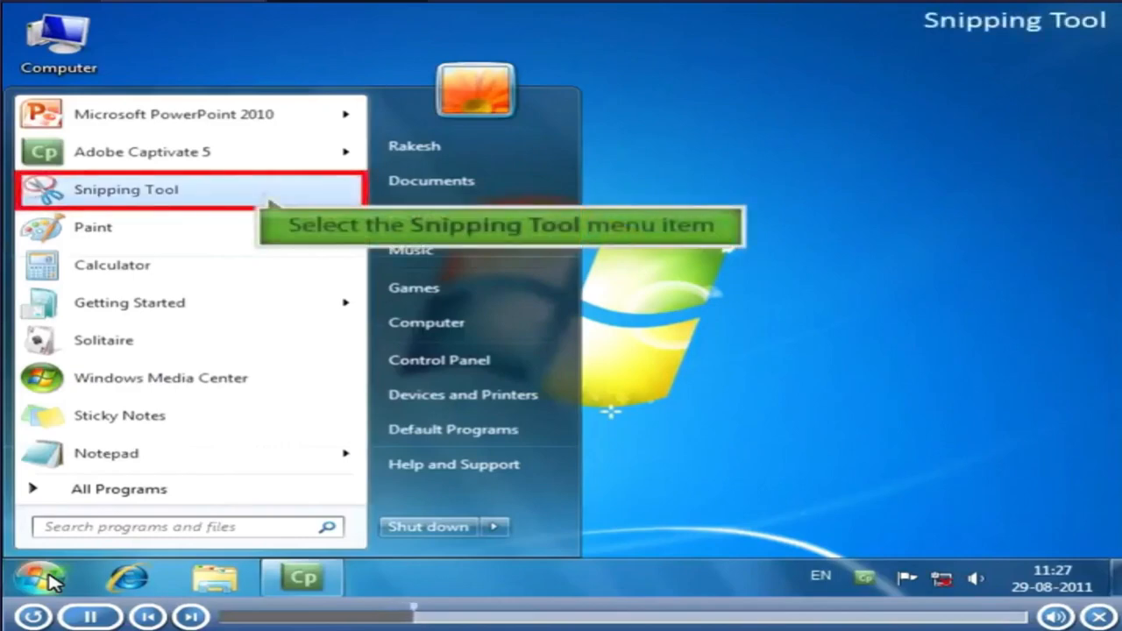
pyautogui.moveTo(259, 214)
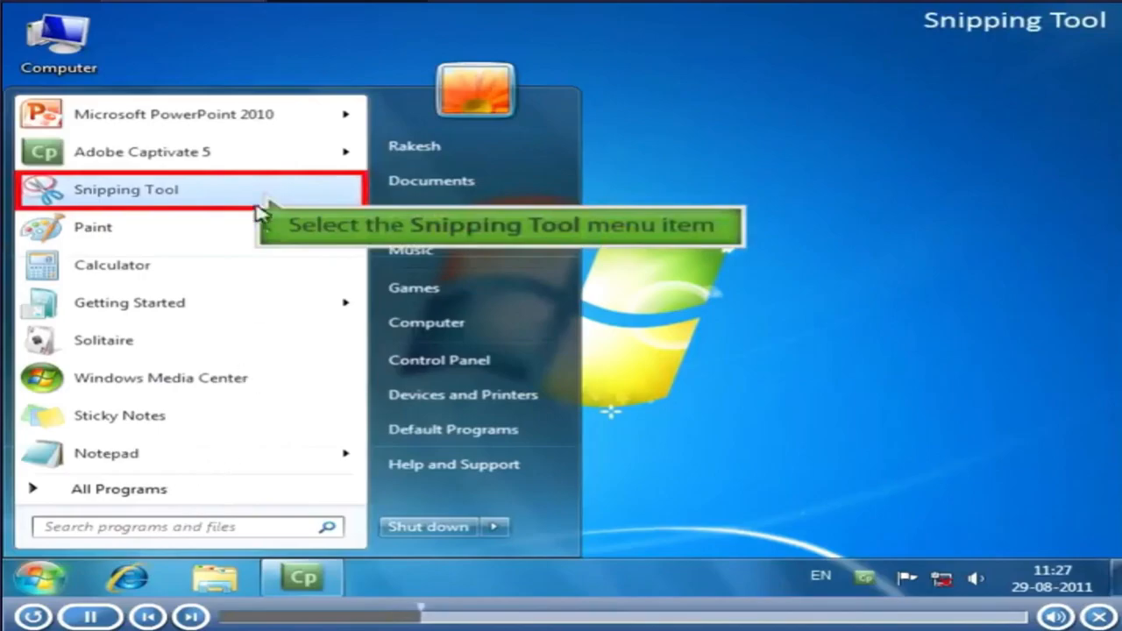
# Start Snipping Tool and show the Free-form, Rectangular, Window and Full-screen snip choices
pyautogui.click(126, 190)
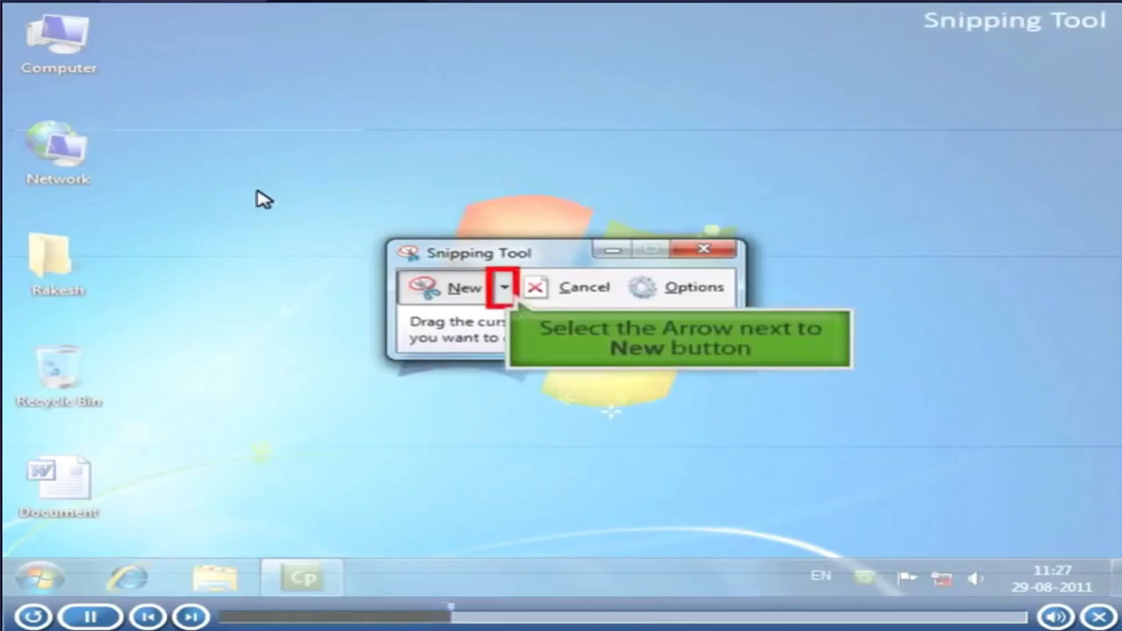
pyautogui.click(503, 287)
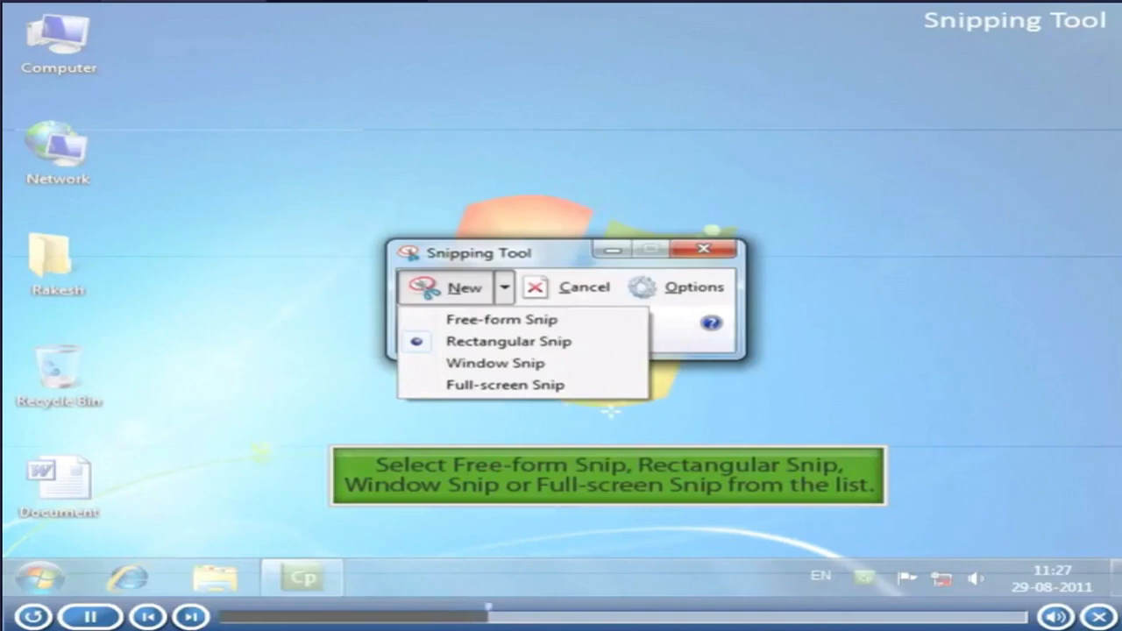
pyautogui.moveTo(508, 340)
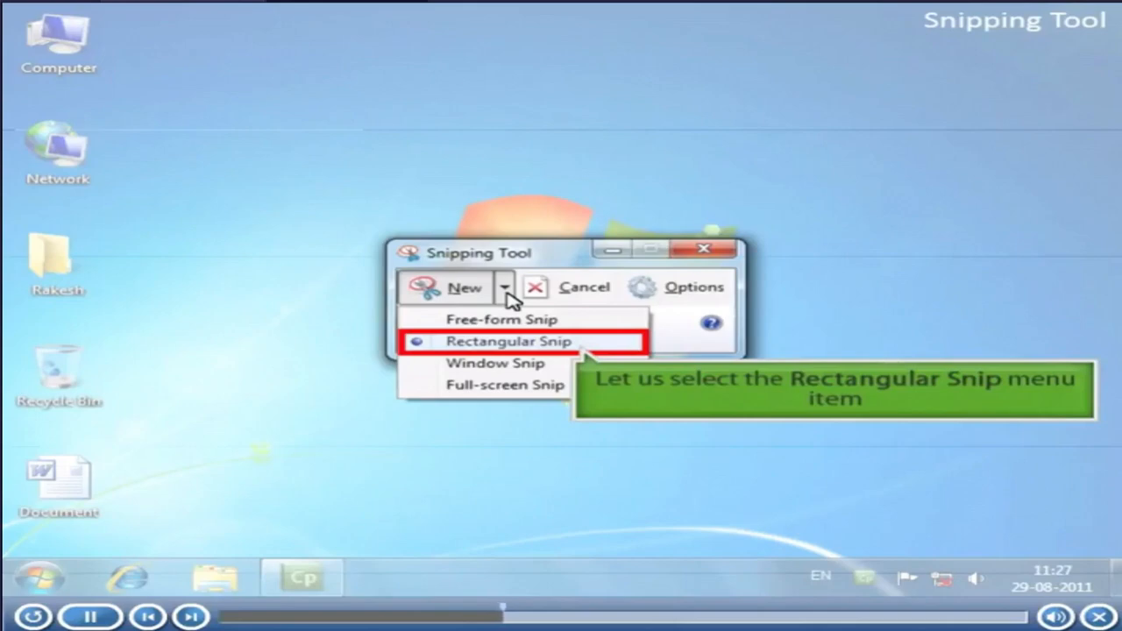
# Capture a Rectangular Snip covering the whole Windows logo area on the desktop
pyautogui.click(508, 340)
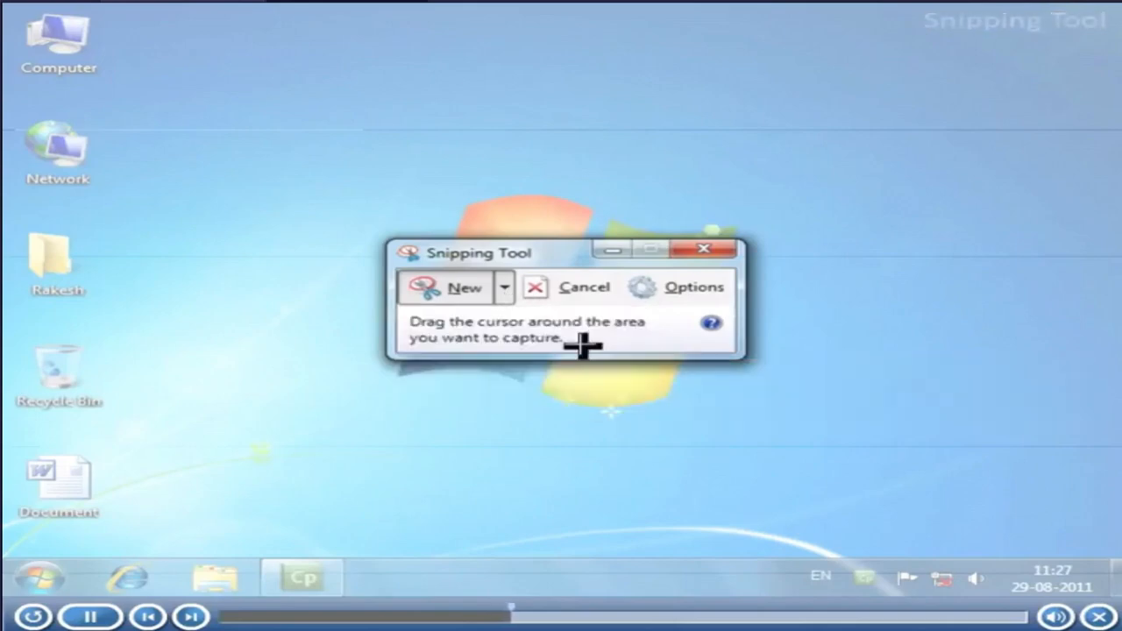
pyautogui.moveTo(376, 279)
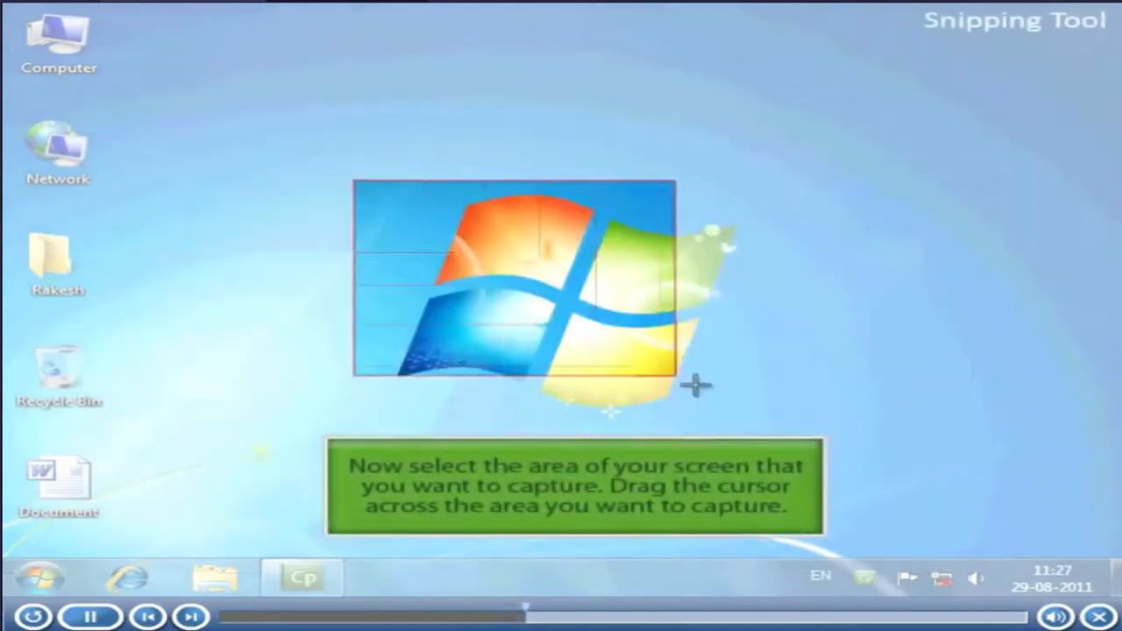
pyautogui.moveTo(698, 384); pyautogui.dragTo(775, 430)
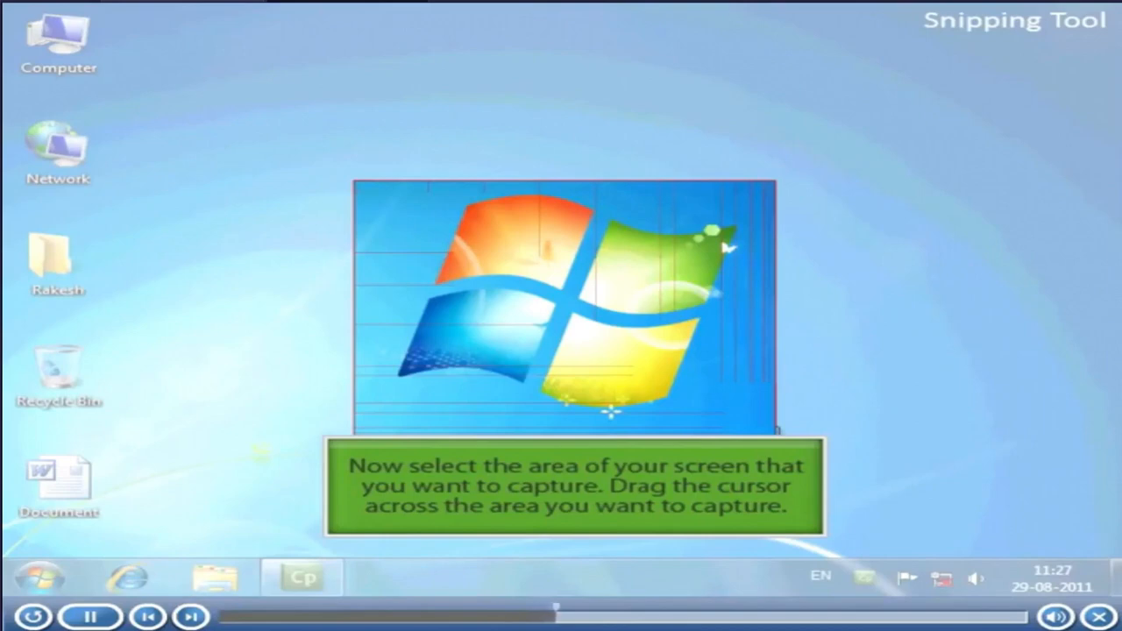
pyautogui.moveTo(354, 179); pyautogui.dragTo(774, 434)
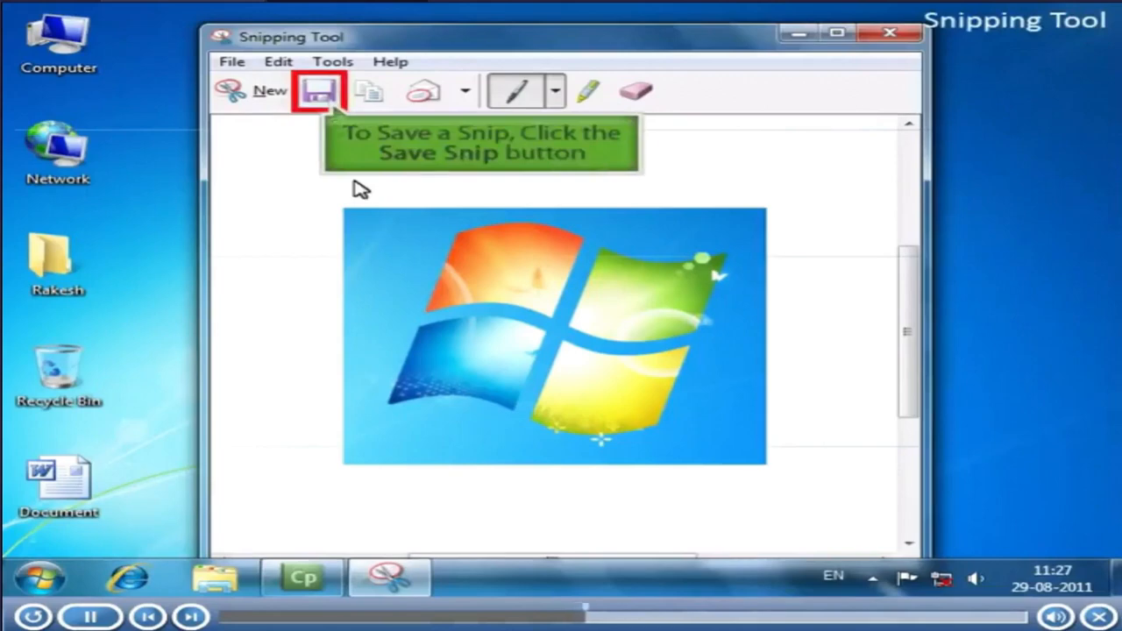
pyautogui.moveTo(326, 130)
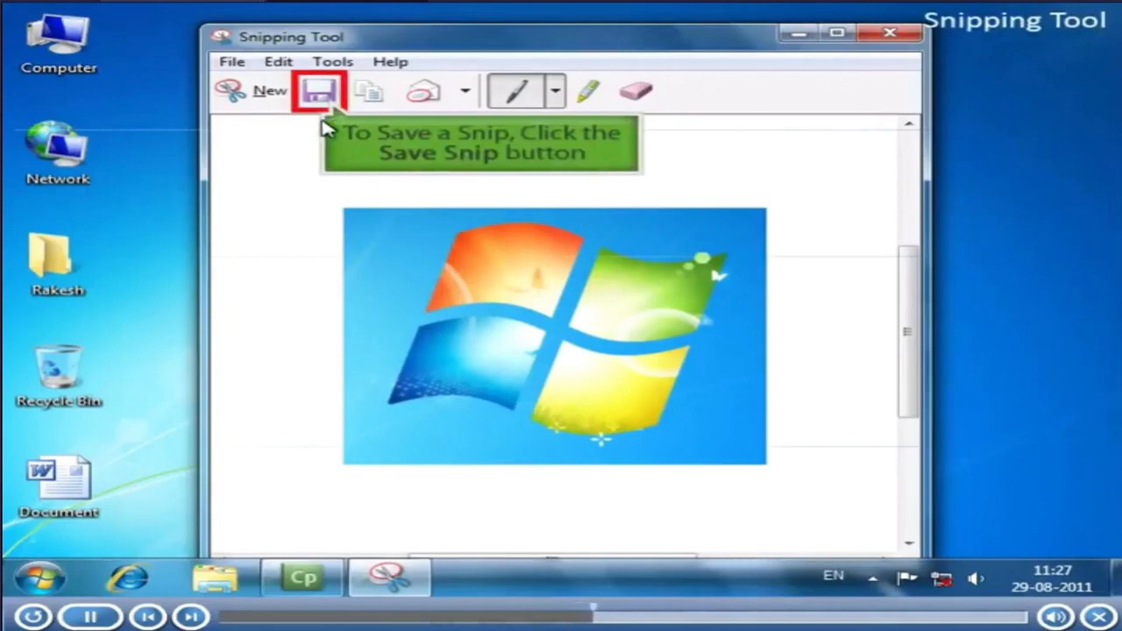
# Save the snip as 'Window image' PNG in Pictures and close Snipping Tool
pyautogui.click(317, 92)
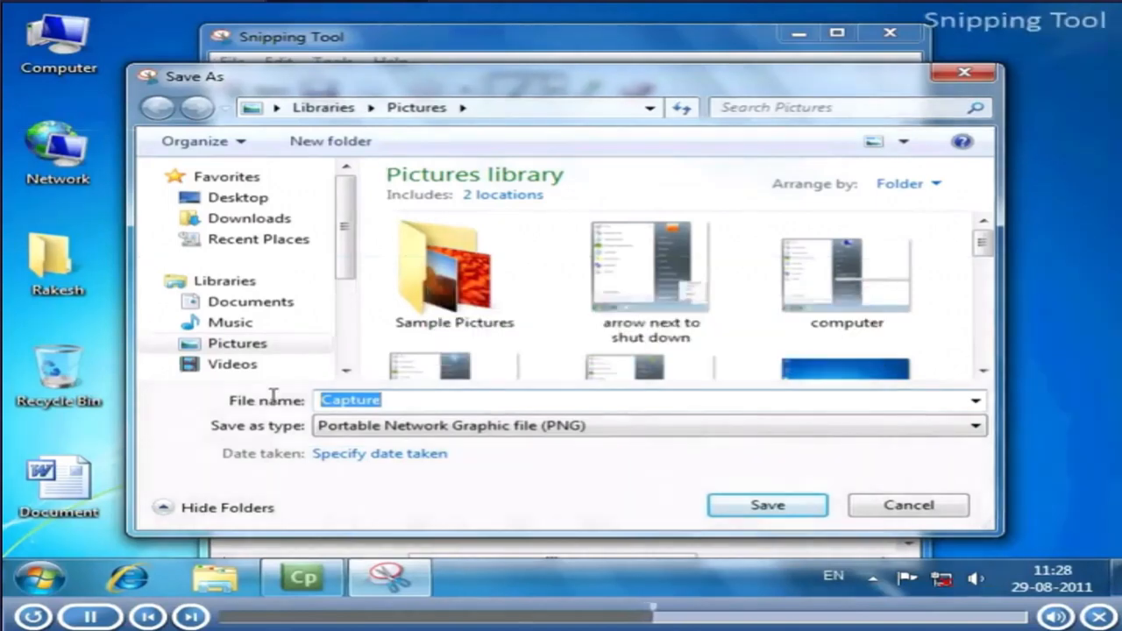
pyautogui.write('Window image')
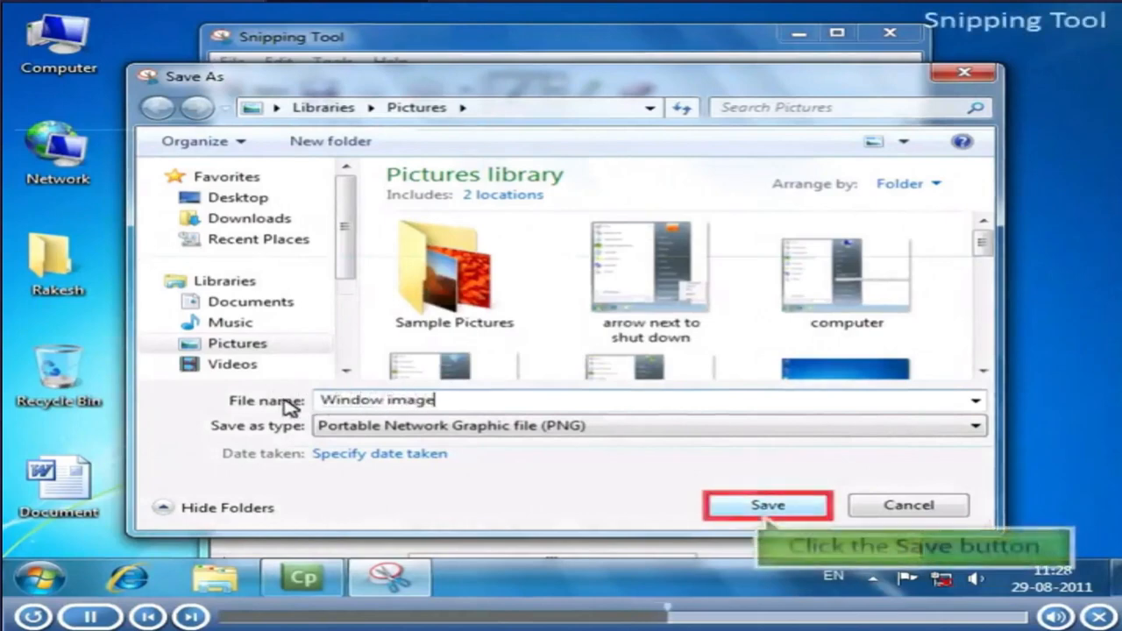
pyautogui.moveTo(708, 458)
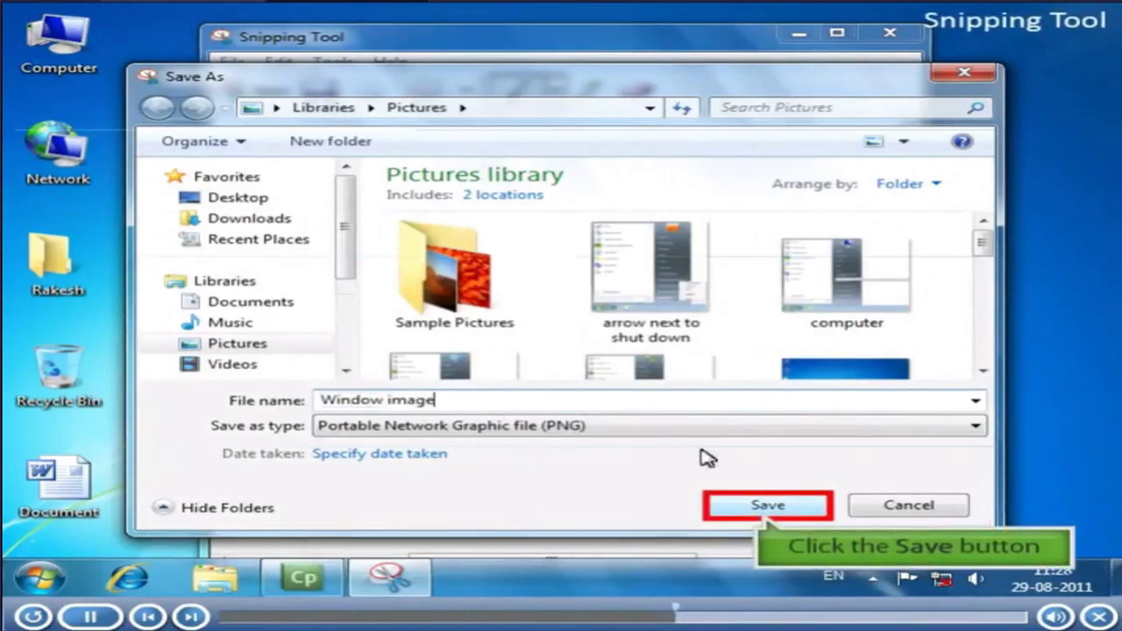
pyautogui.click(766, 505)
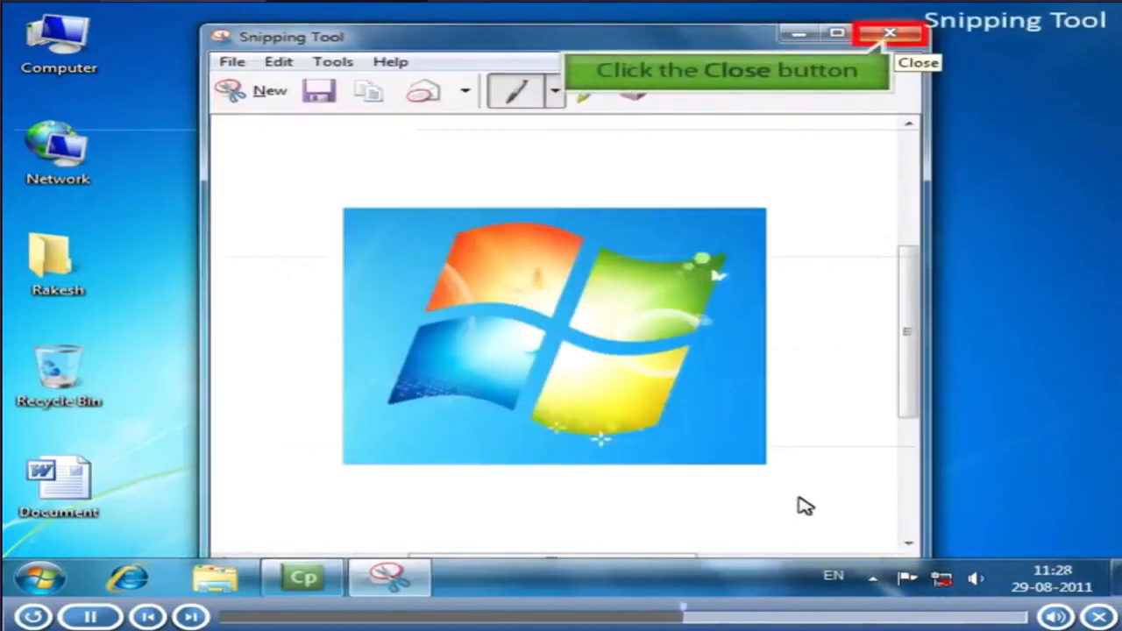
pyautogui.moveTo(891, 37)
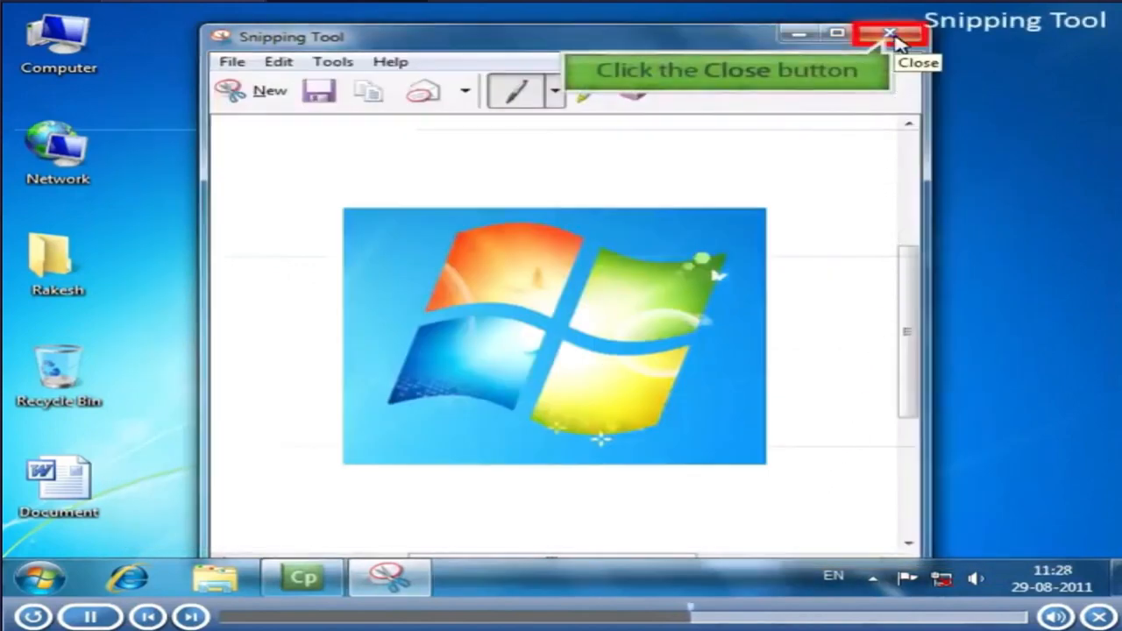
pyautogui.click(887, 35)
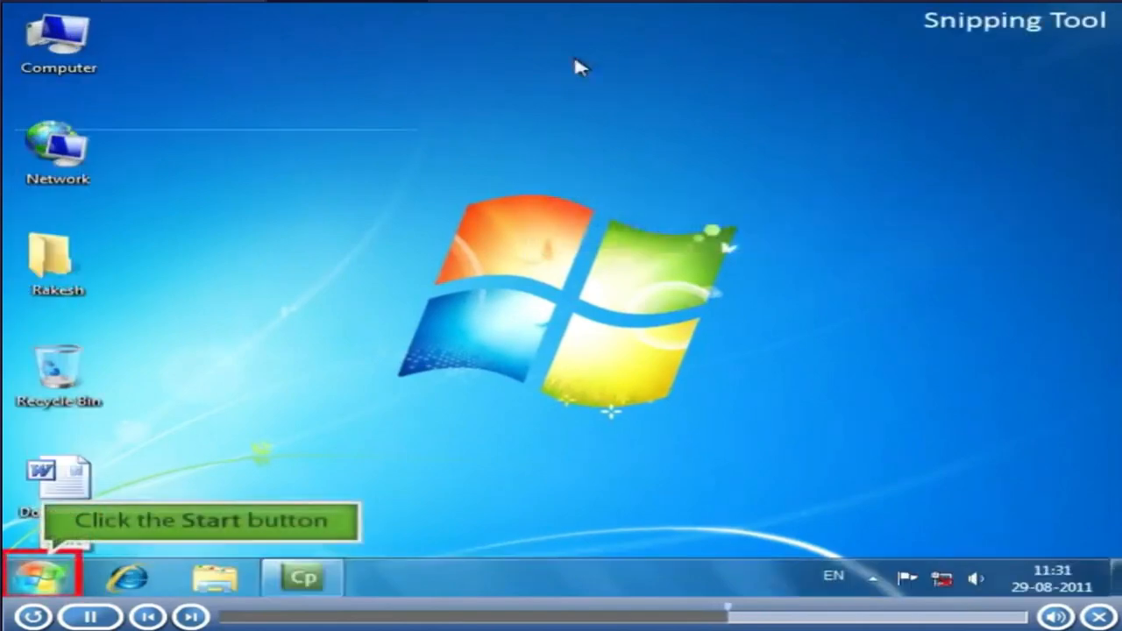
pyautogui.moveTo(39, 588)
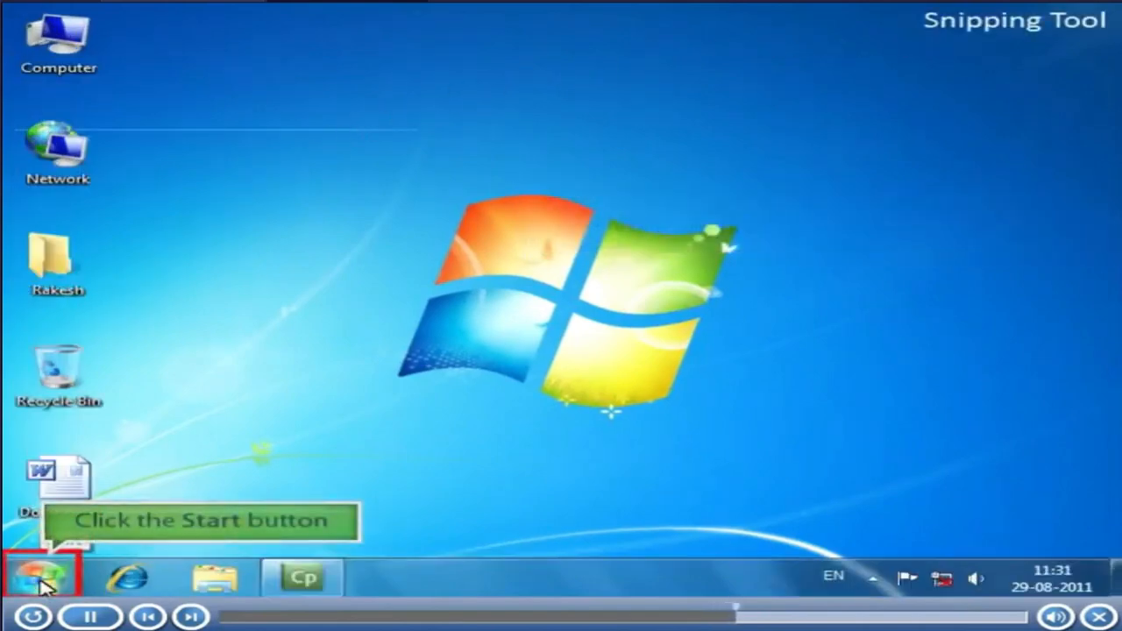
# Bring up the Start menu again to reach Snipping Tool
pyautogui.click(39, 577)
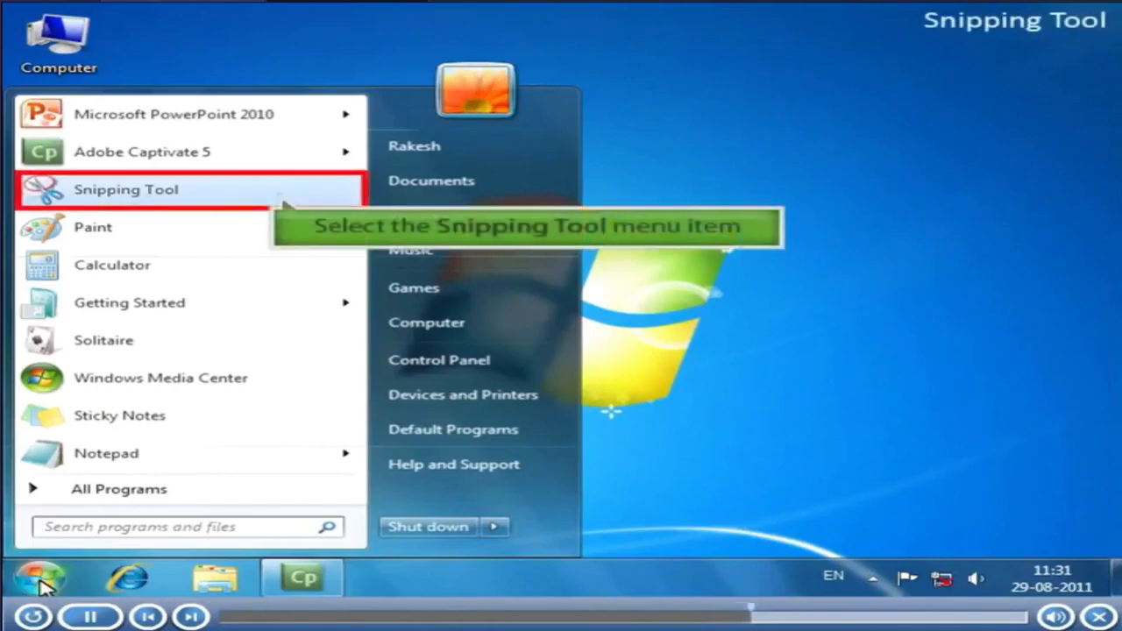
pyautogui.moveTo(105, 579)
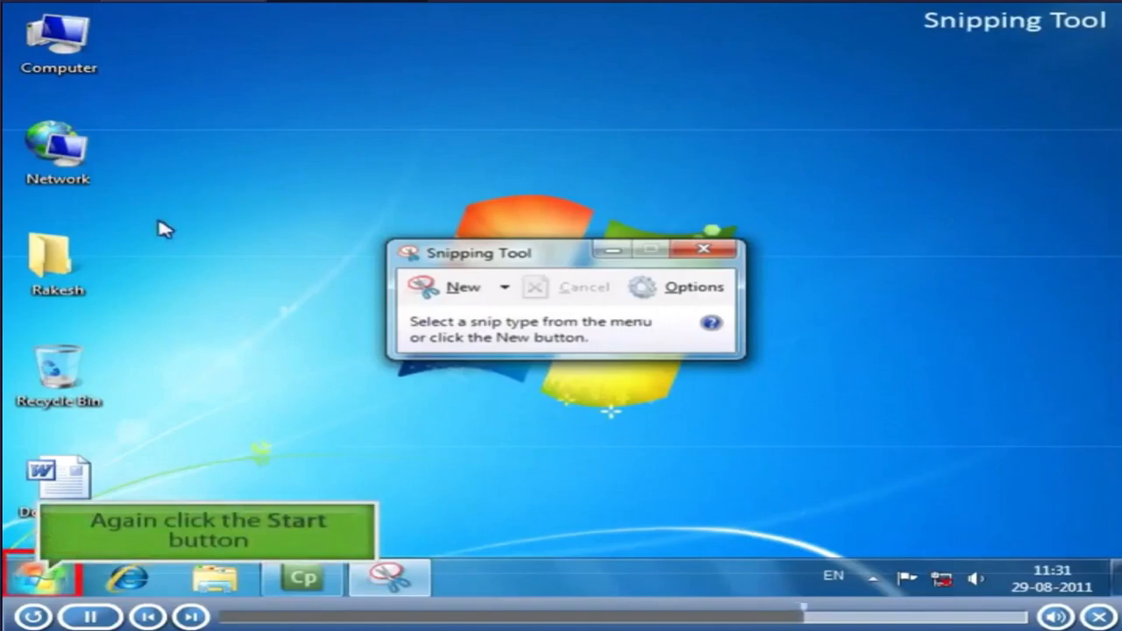
# Snip the open Start menu's program list into the editing window
pyautogui.click(35, 578)
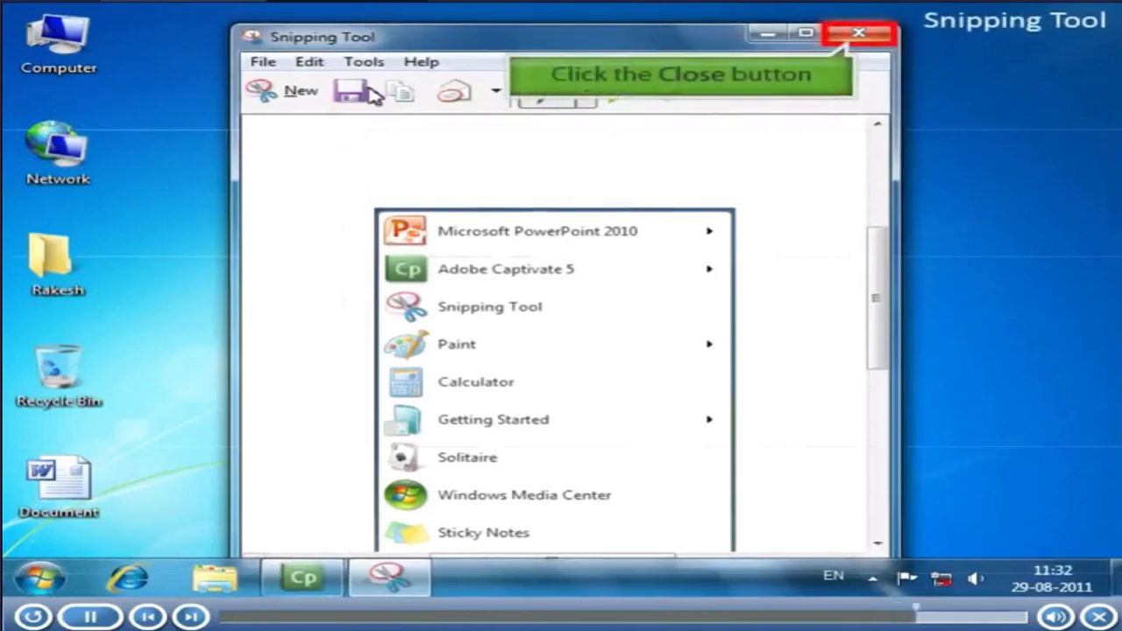
# Close the Start menu snip and answer No to discard it unsaved
pyautogui.click(857, 31)
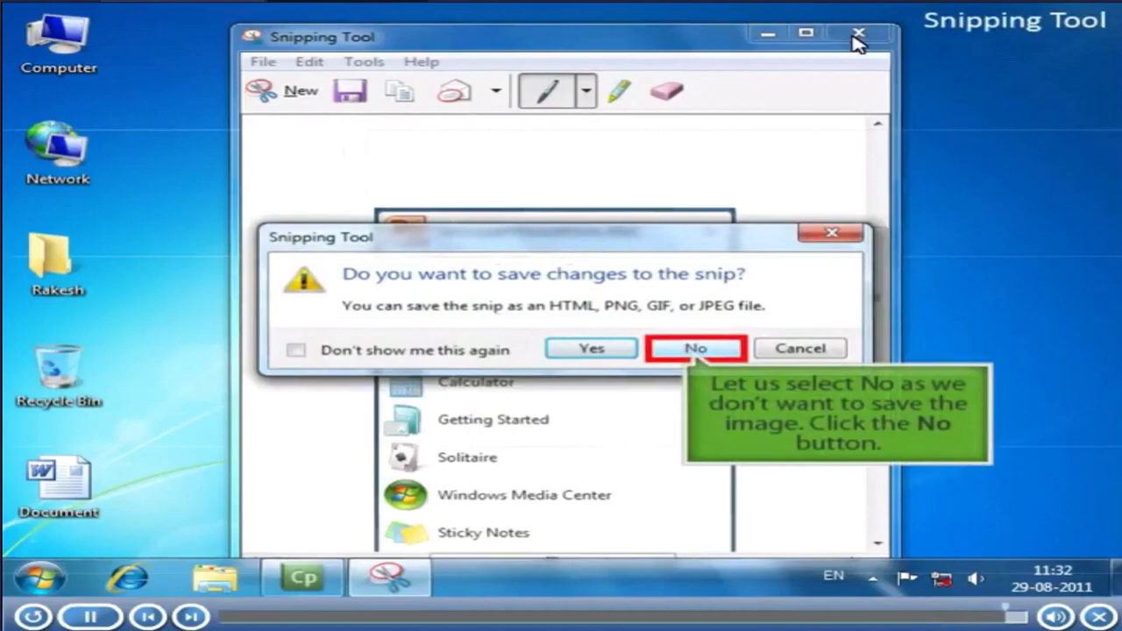
pyautogui.click(694, 347)
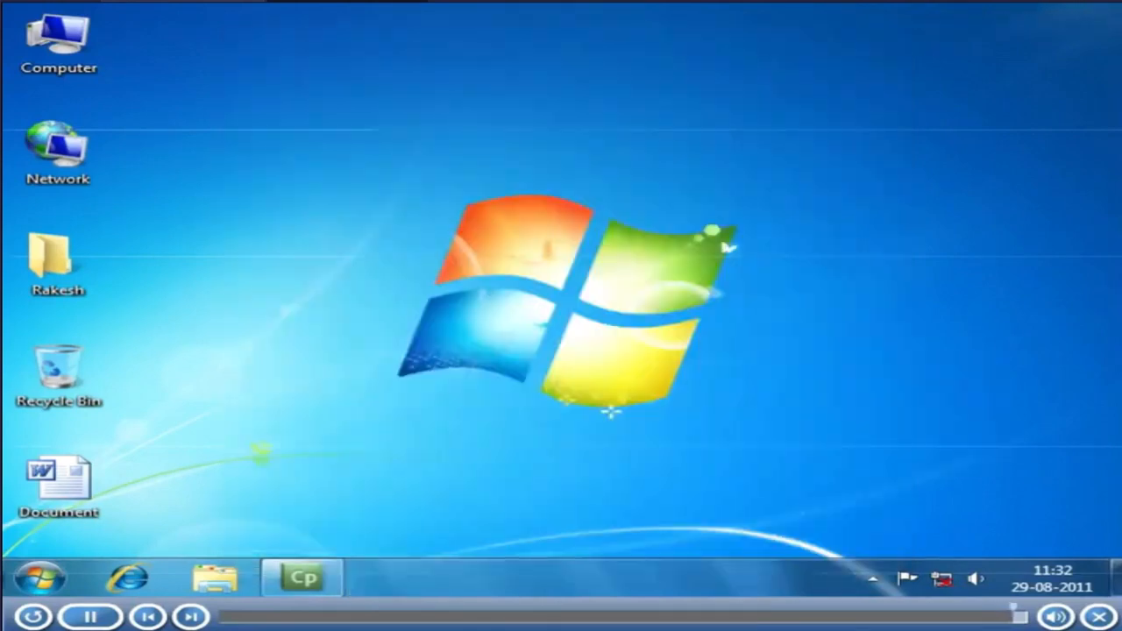